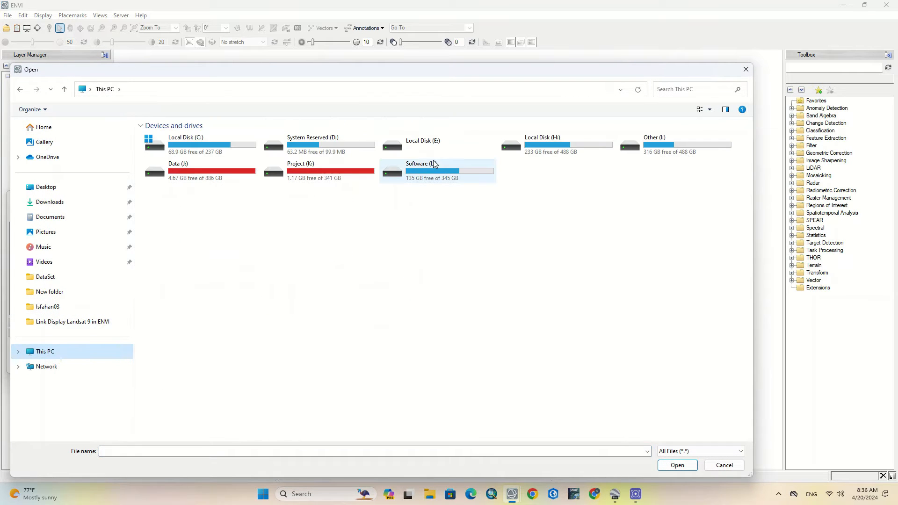
- Browse to the Images folder and load the Landsat 9 scene from its _MTL metadata file
double_click(434, 170)
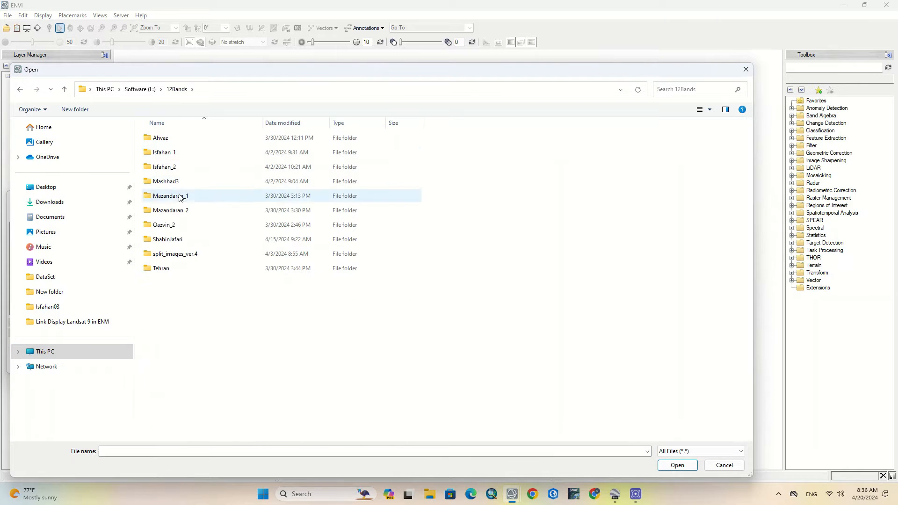
double_click(168, 195)
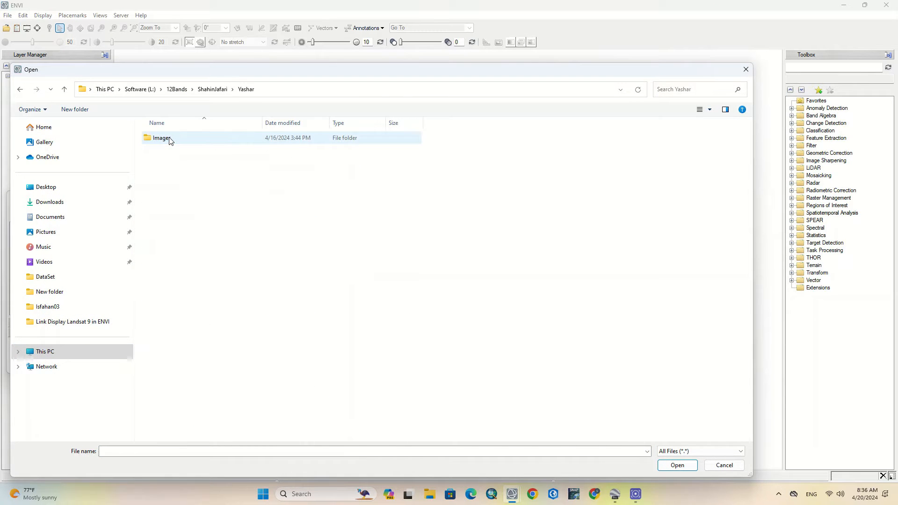
double_click(161, 138)
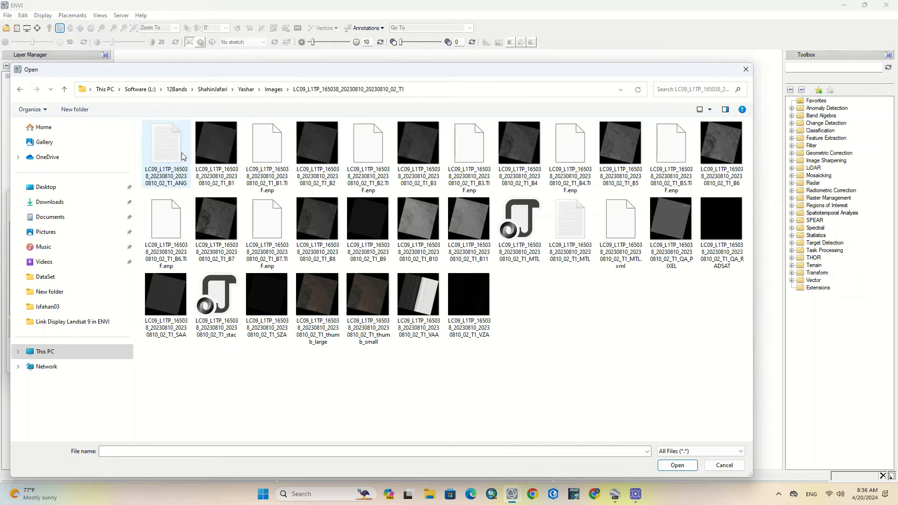
click(569, 223)
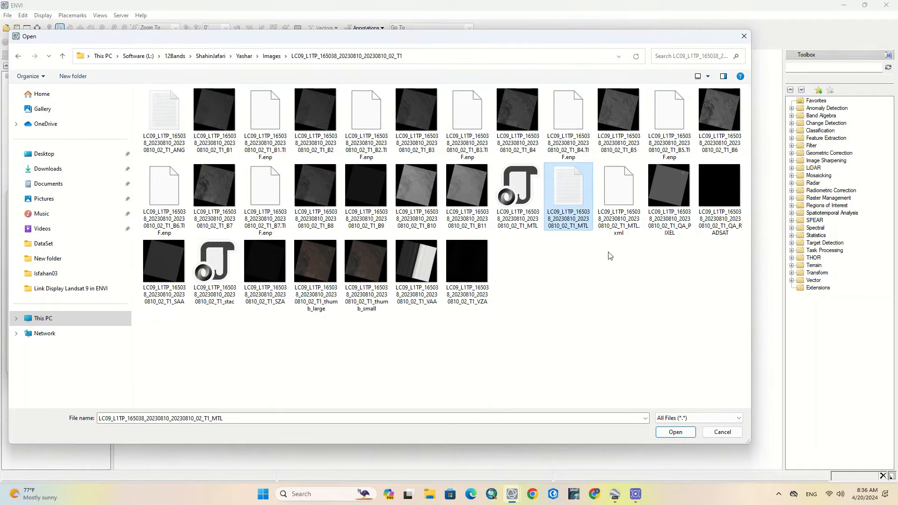
click(675, 432)
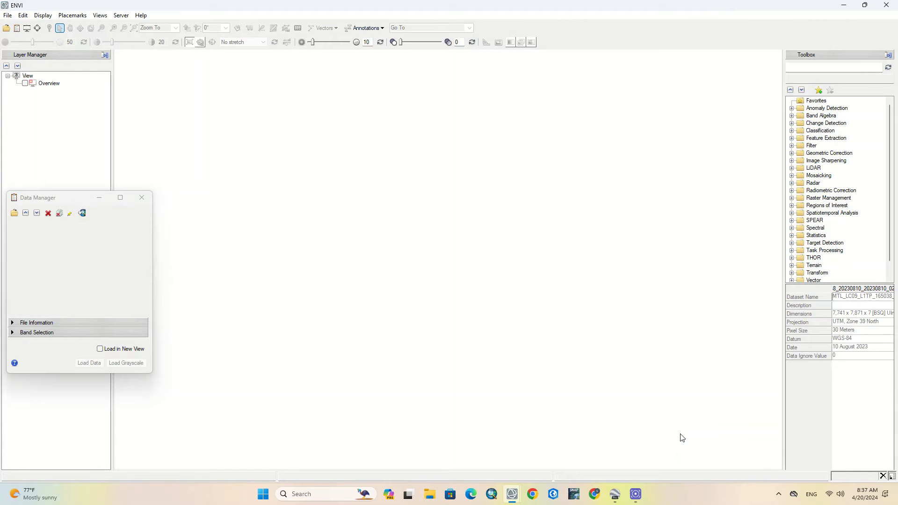
- Display the scene's bands in the view and fit the whole image to full extent
click(89, 363)
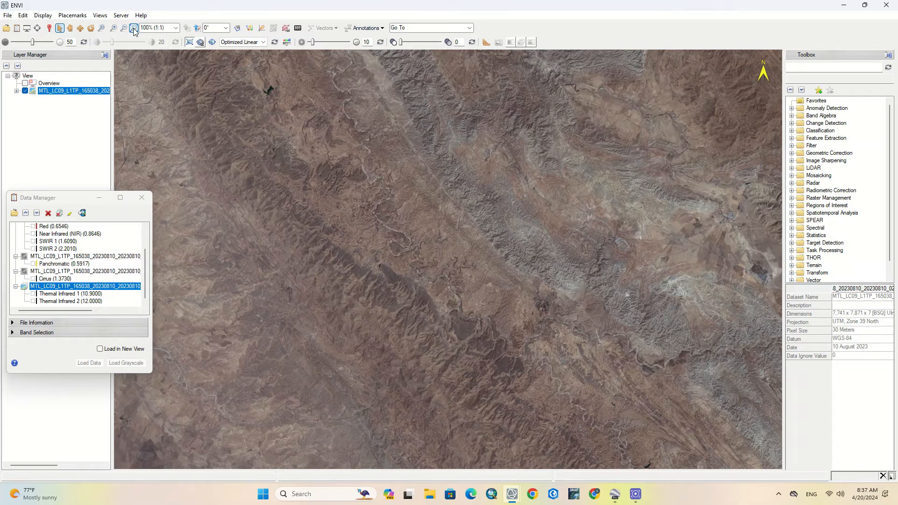
click(134, 27)
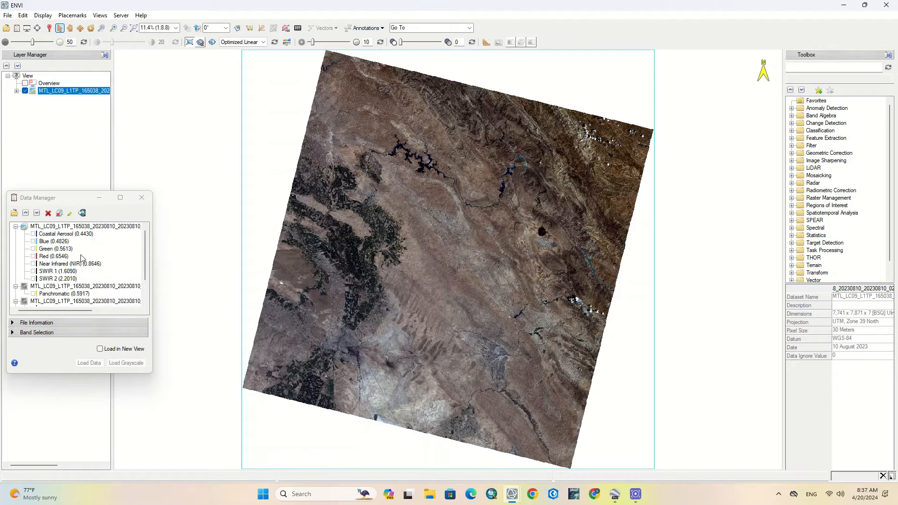
- Find Radiometric Calibration in the Toolbox, launch it and show the input's spatial-subset crop preview
click(85, 225)
text(r)
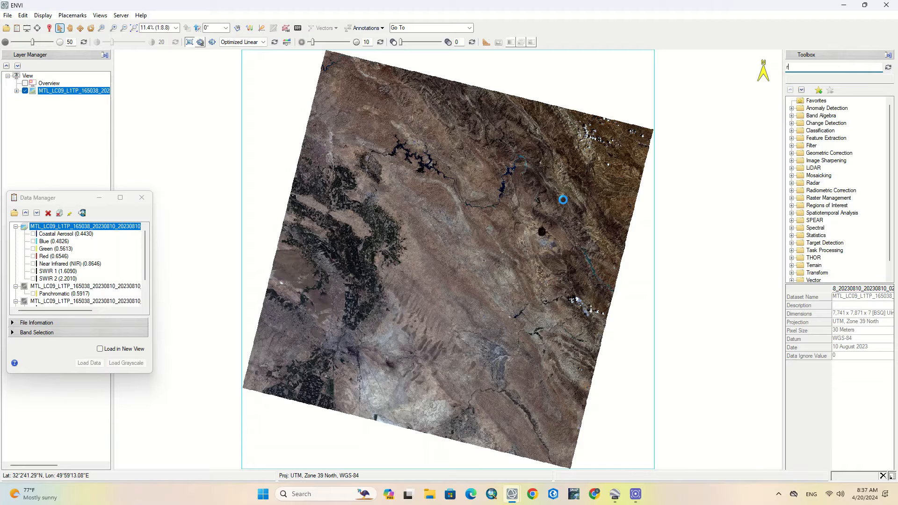
text(adiometric)
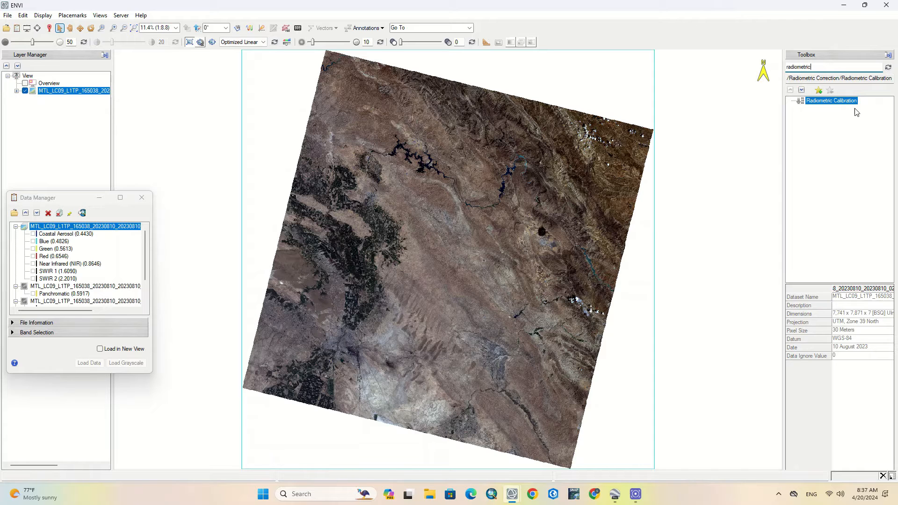
double_click(830, 101)
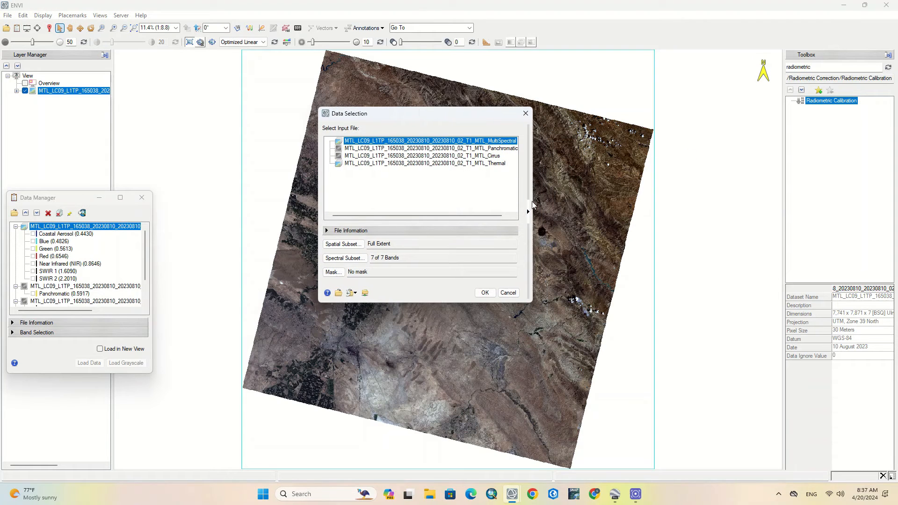
click(527, 211)
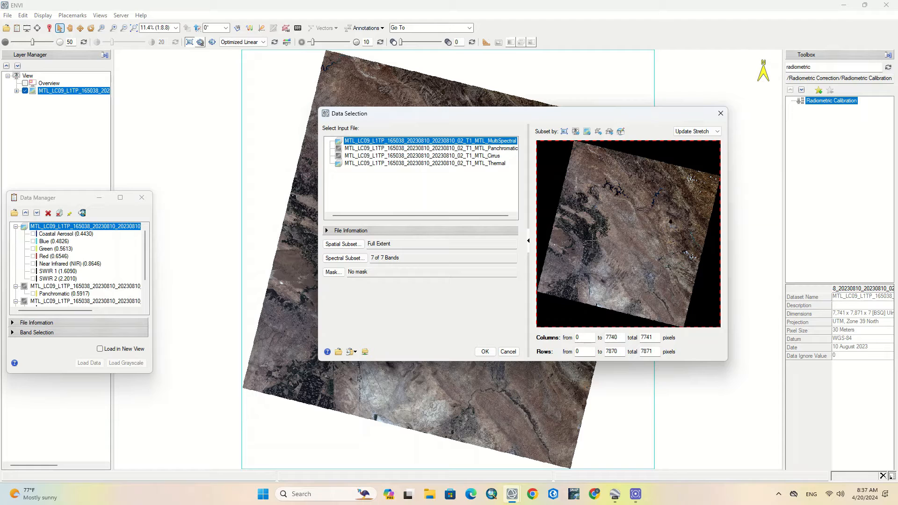
- Draw a crop rectangle over the right part of the preview, columns 4962–6361 and rows 2568–4104
click(612, 338)
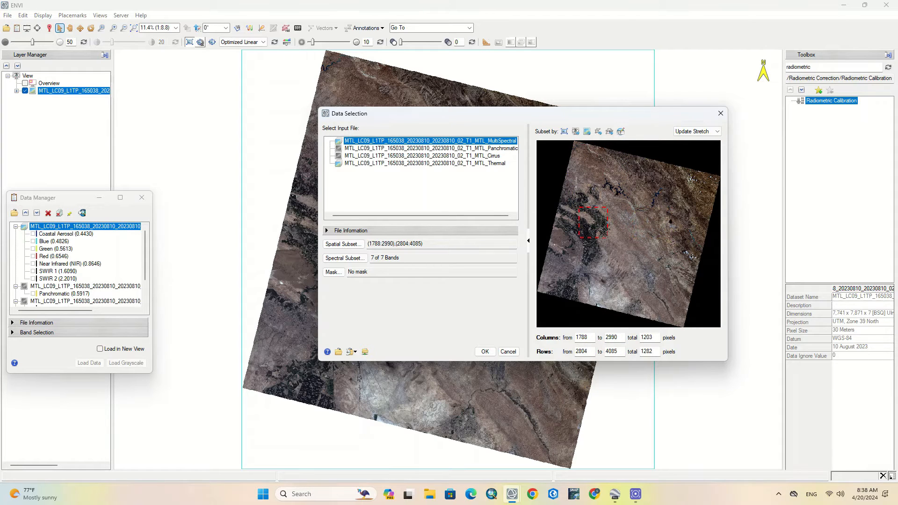
drag(593, 221, 672, 221)
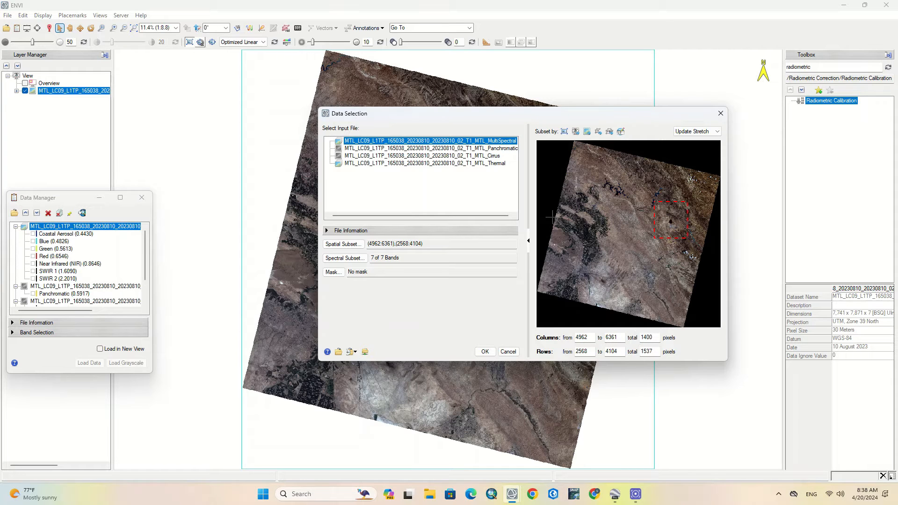
- Reset to full extent, then enter the crop numerically as columns 1999–3000 and rows 1000–1999
click(563, 131)
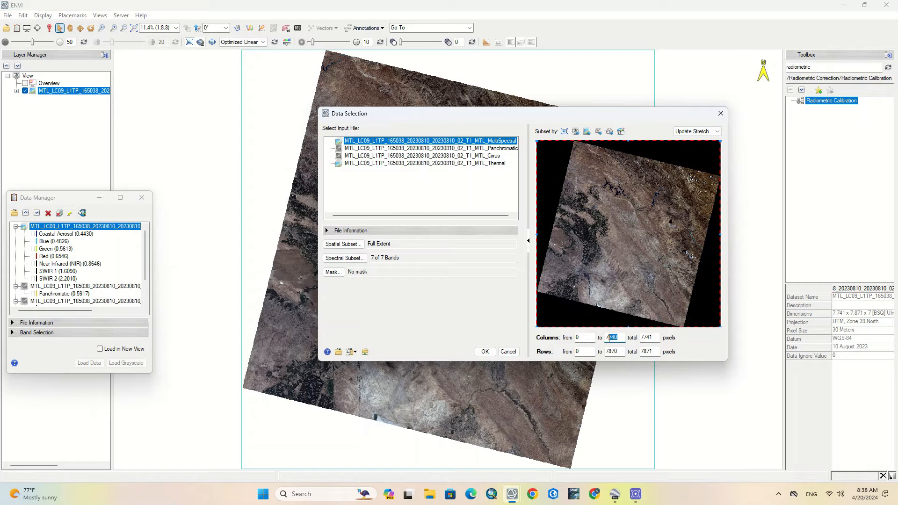
text(5000)
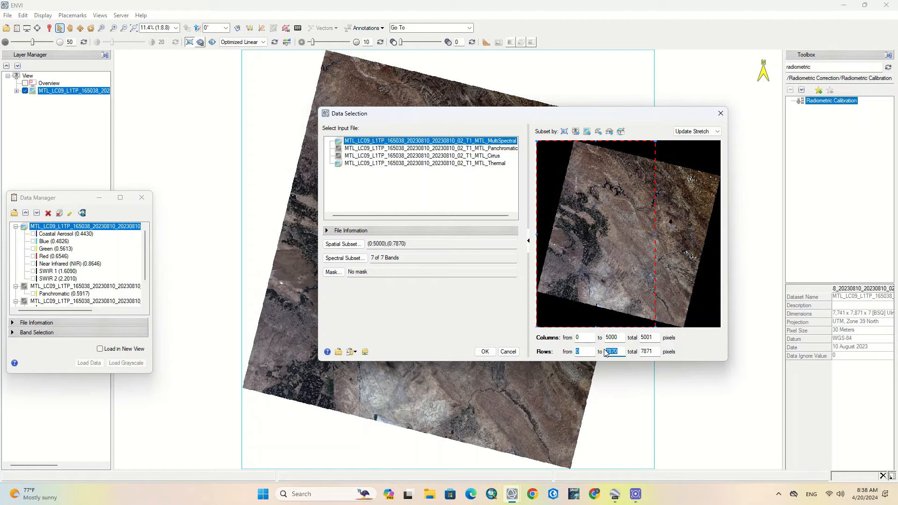
text(5000)
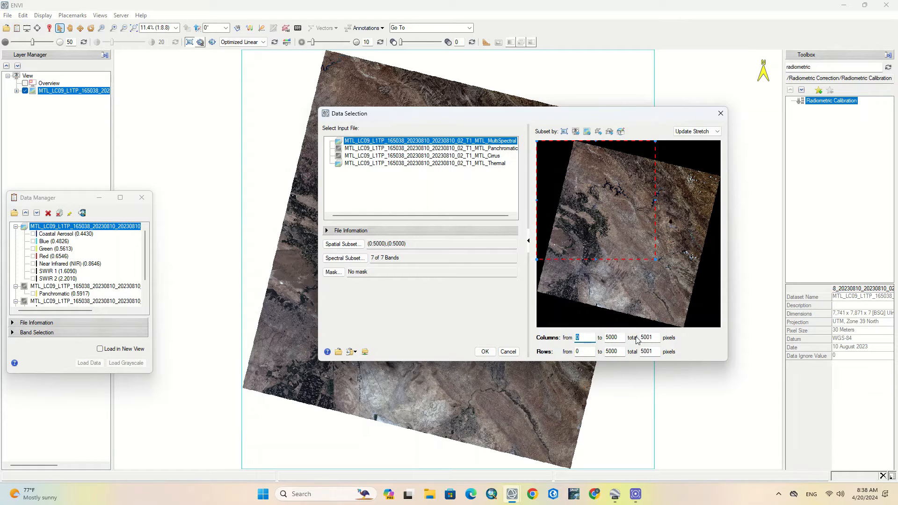
text(2000)
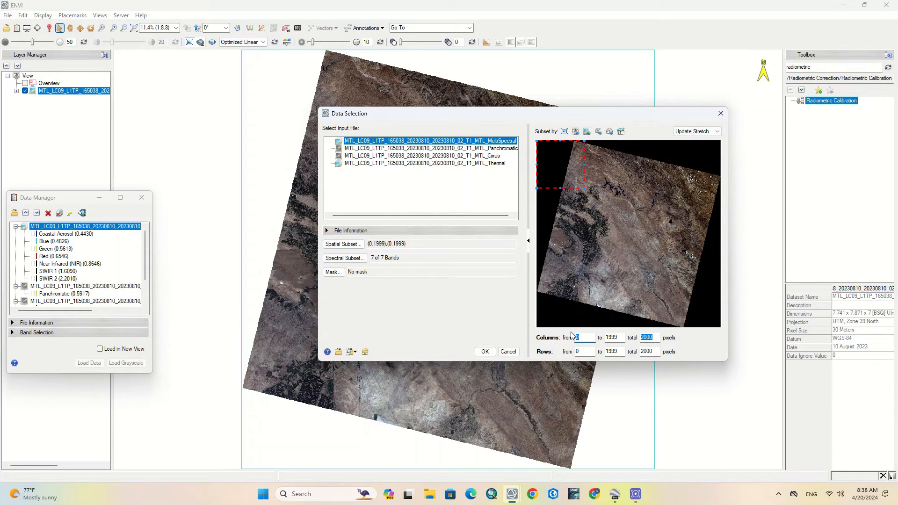
text(1000)
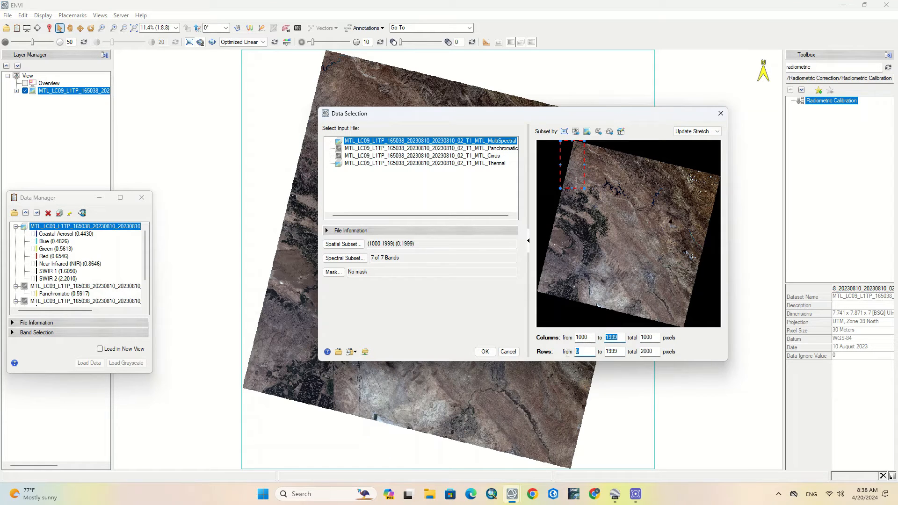
text(1000)
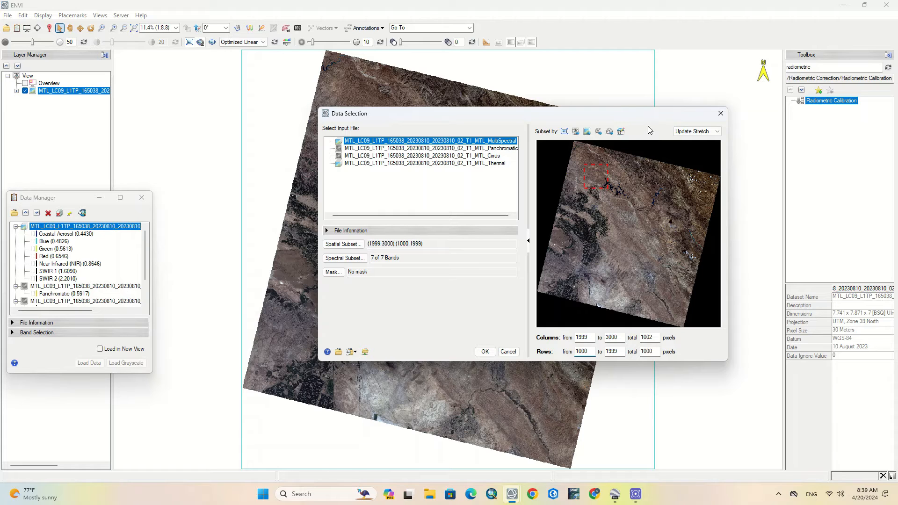
mouse_move(620, 131)
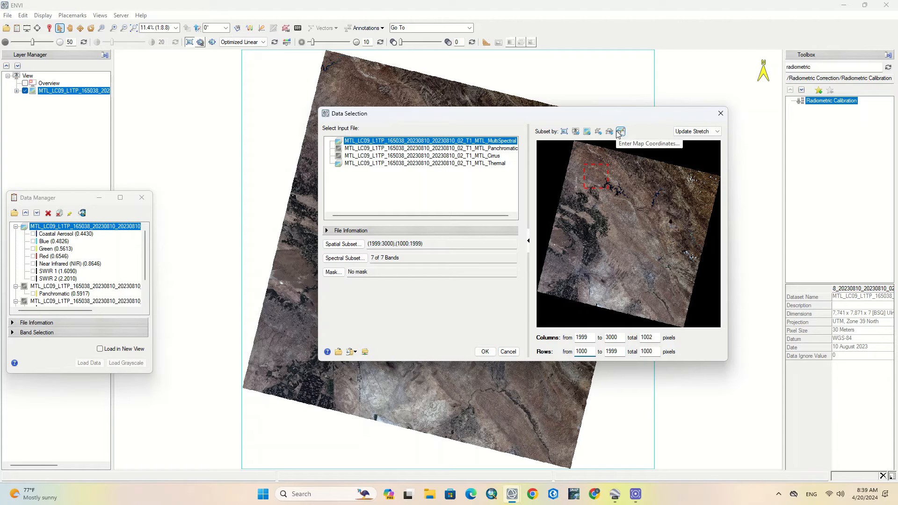
- Define the crop by map coordinates in degrees with North 33.5272203, giving columns 1999–3069, rows 0–1998
click(620, 131)
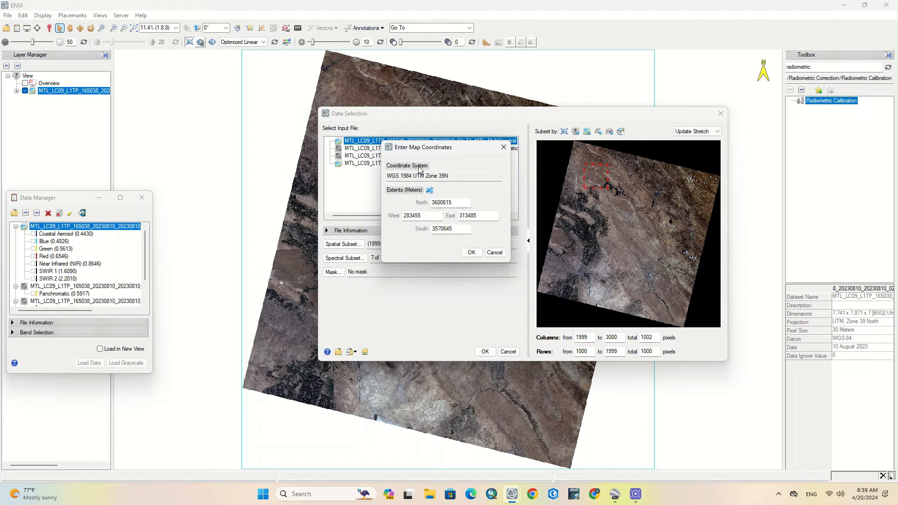
click(471, 176)
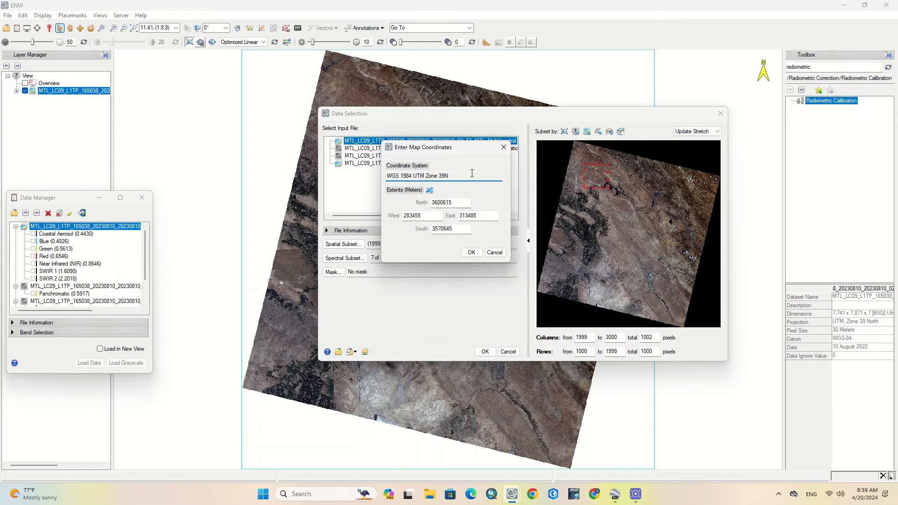
click(430, 190)
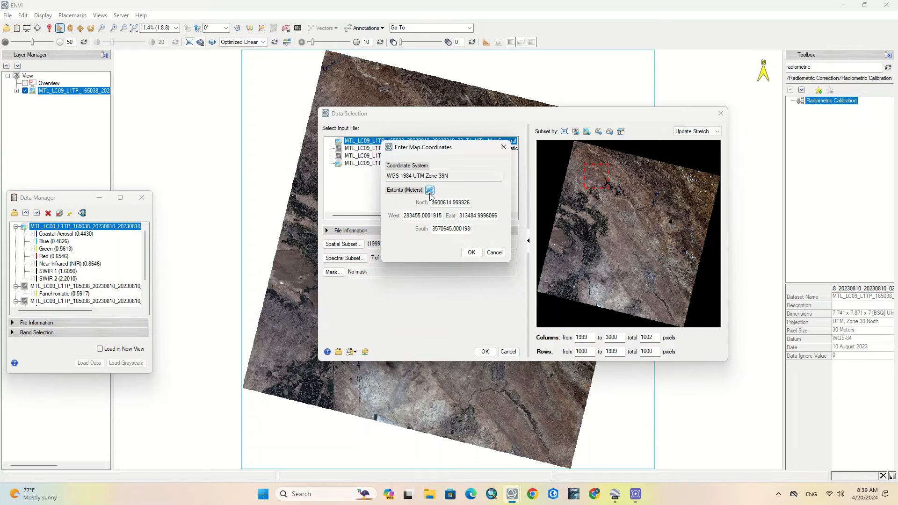
click(430, 189)
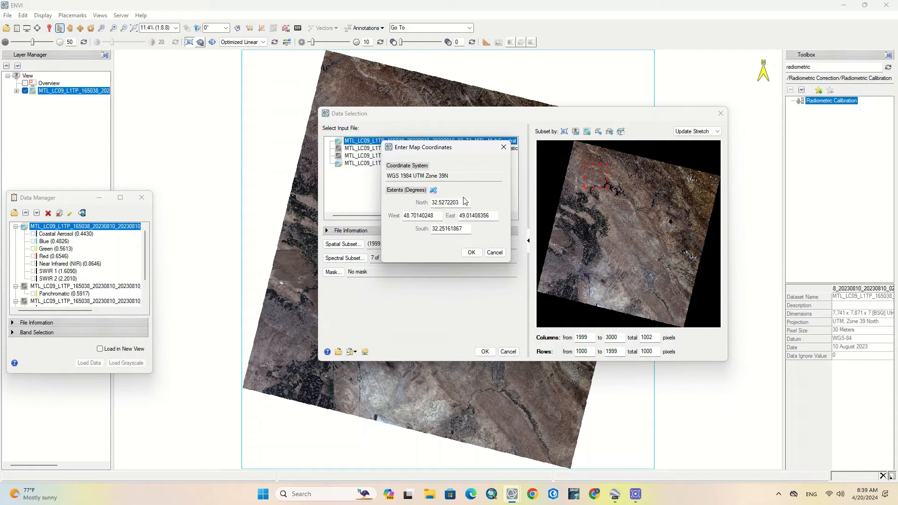
click(450, 203)
text(33.5272203)
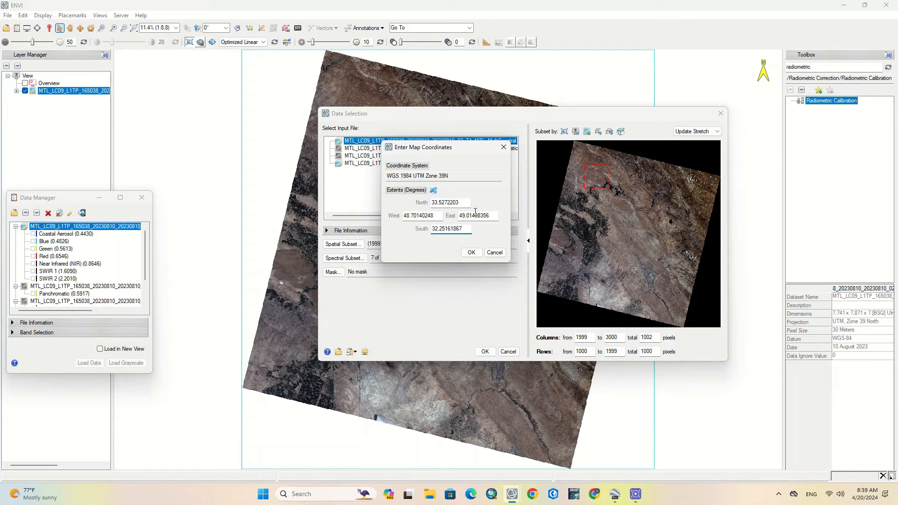
click(430, 190)
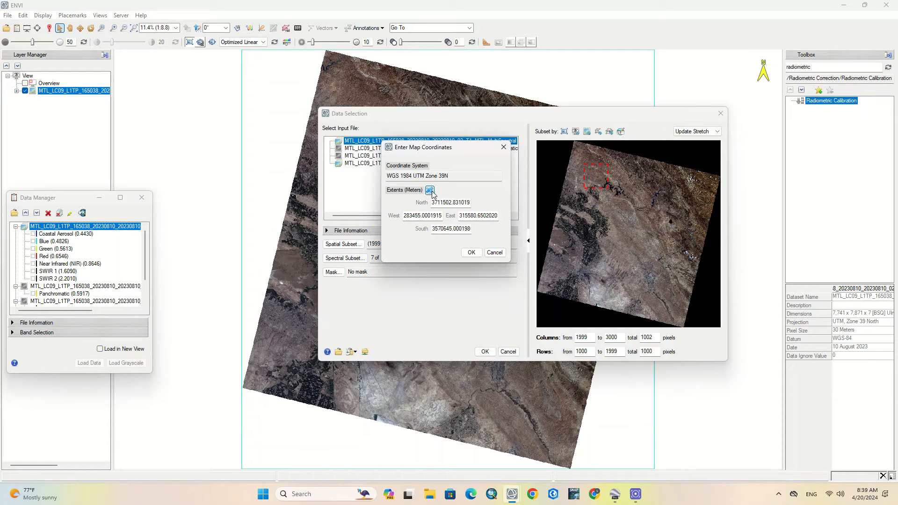
click(431, 190)
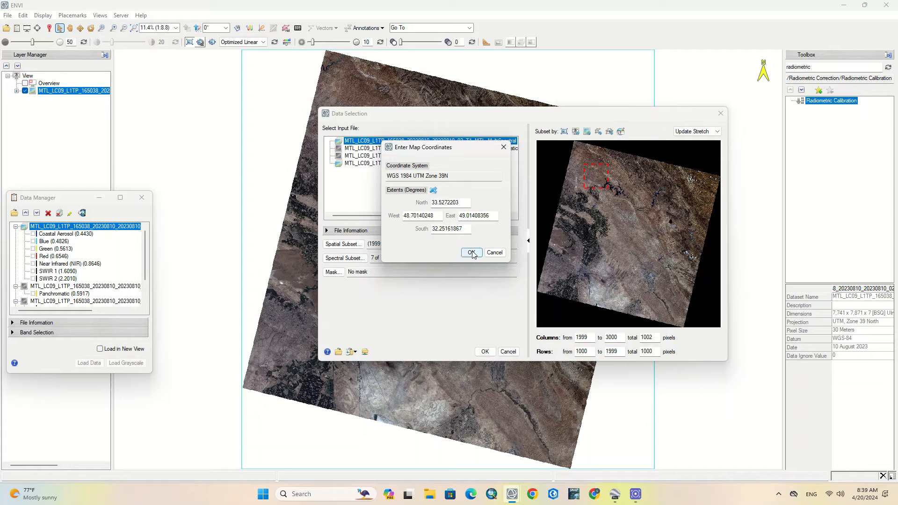
click(468, 253)
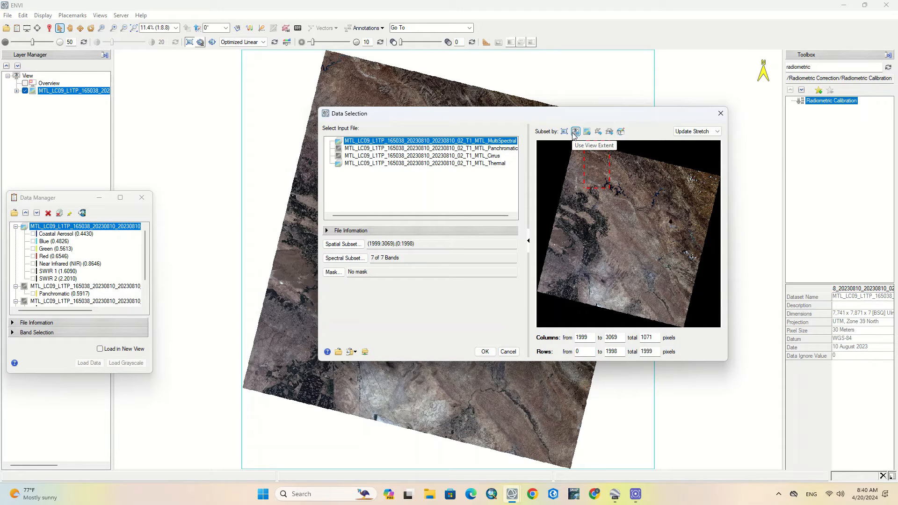
- Reset the subset to full image, zoom and pan to the irrigated farmland, and relaunch Radiometric Calibration
click(576, 131)
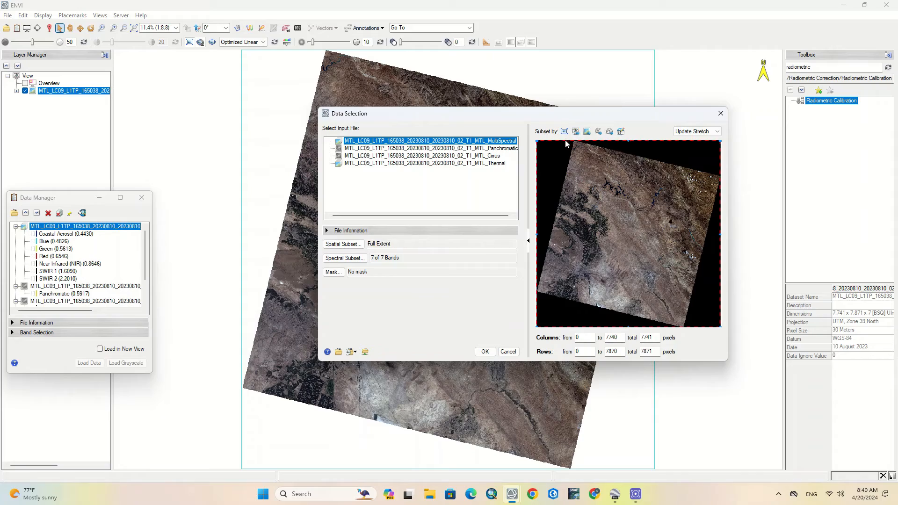
click(484, 351)
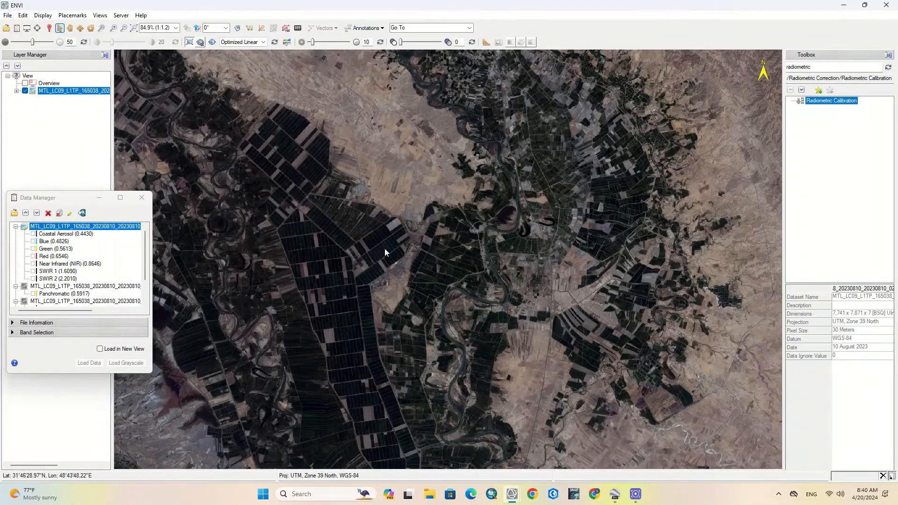
drag(385, 252, 302, 320)
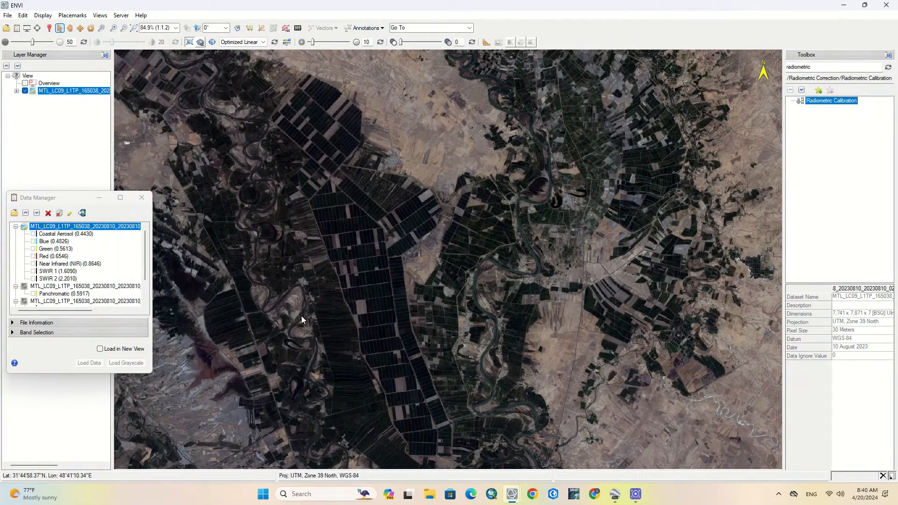
double_click(831, 100)
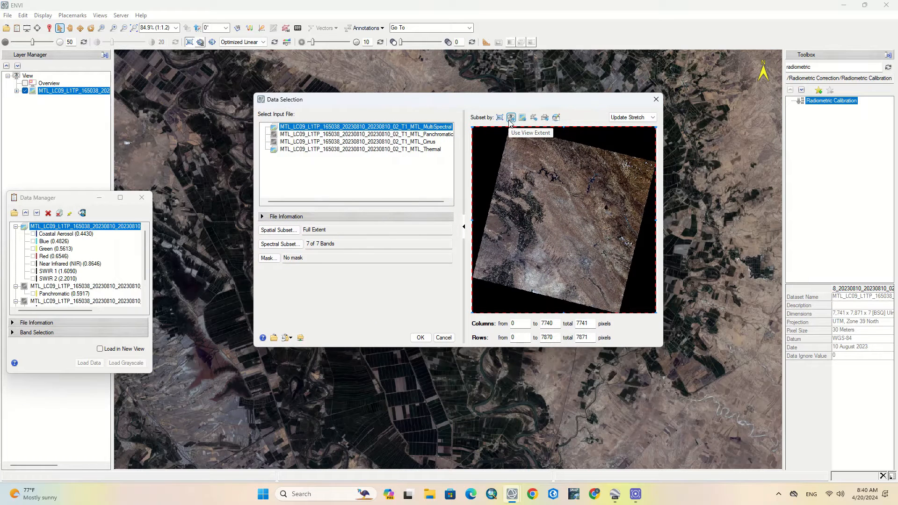
drag(508, 204, 545, 228)
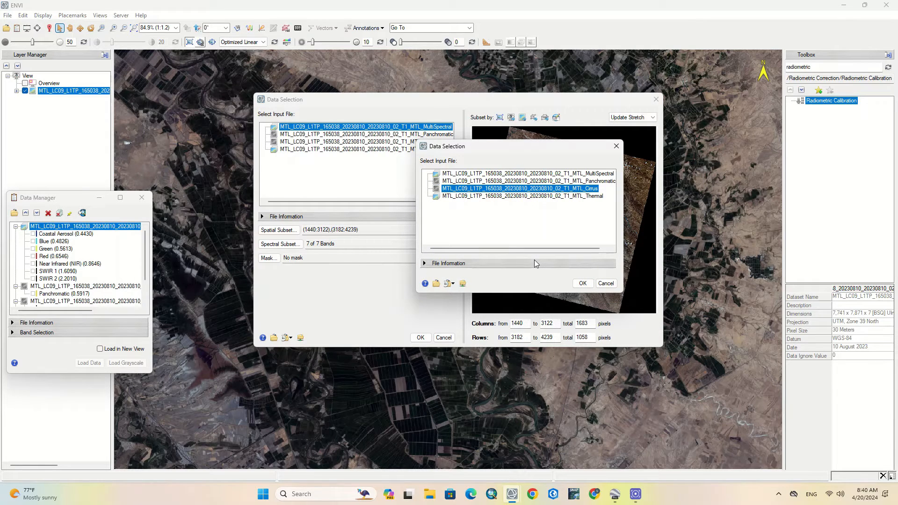
mouse_move(617, 146)
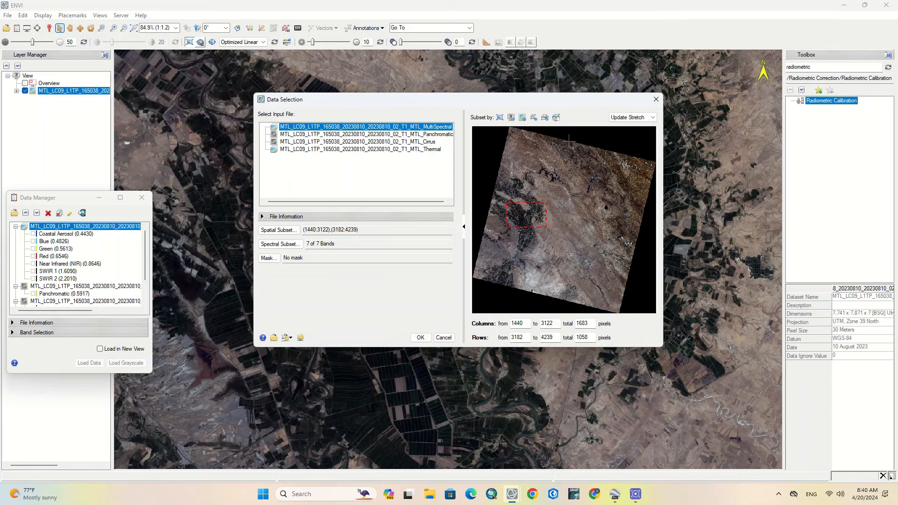
- Subset by the Yashar shapefile from the desktop, giving columns 1889–2962 and rows 1313–2549
click(532, 118)
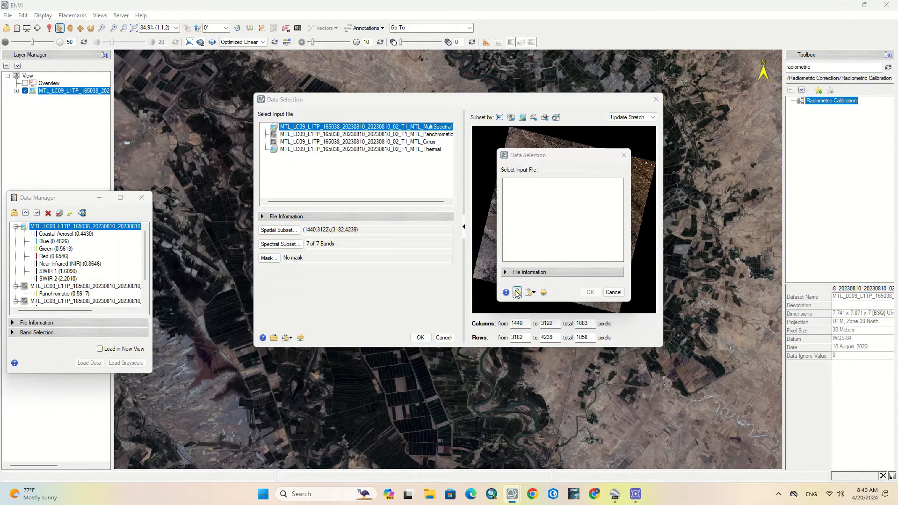
click(517, 293)
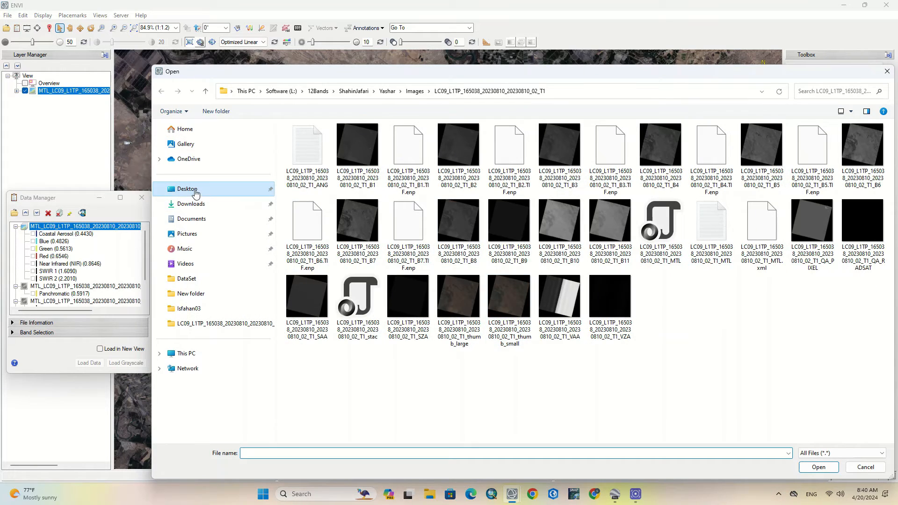
click(187, 188)
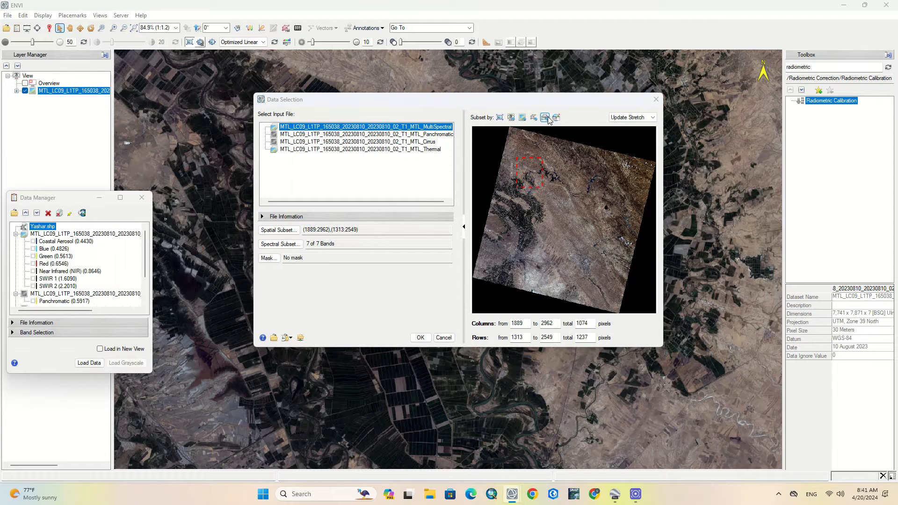
click(544, 117)
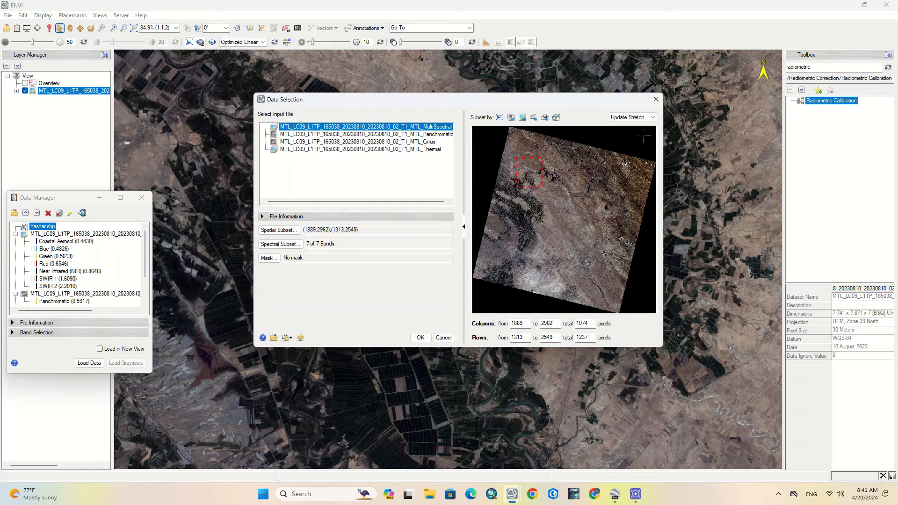
- Create a new region of interest and draw a rectangle over the farmland view
click(420, 338)
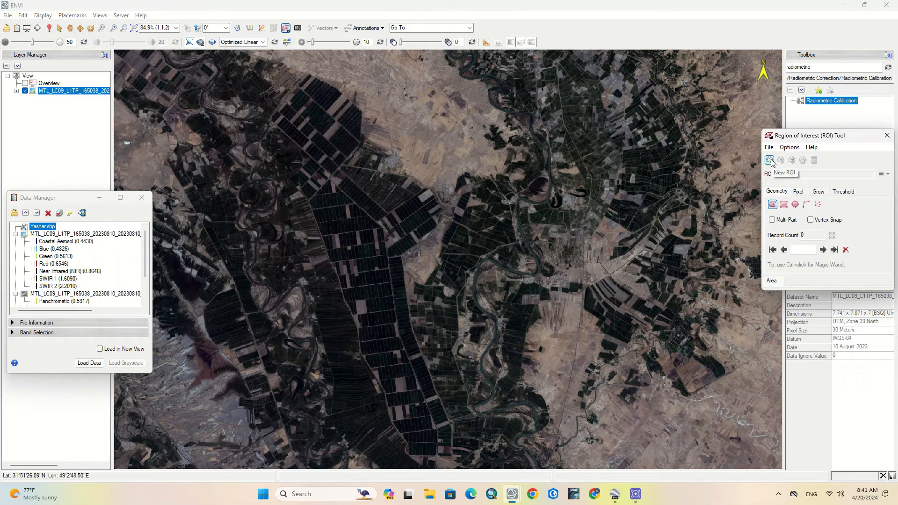
click(770, 160)
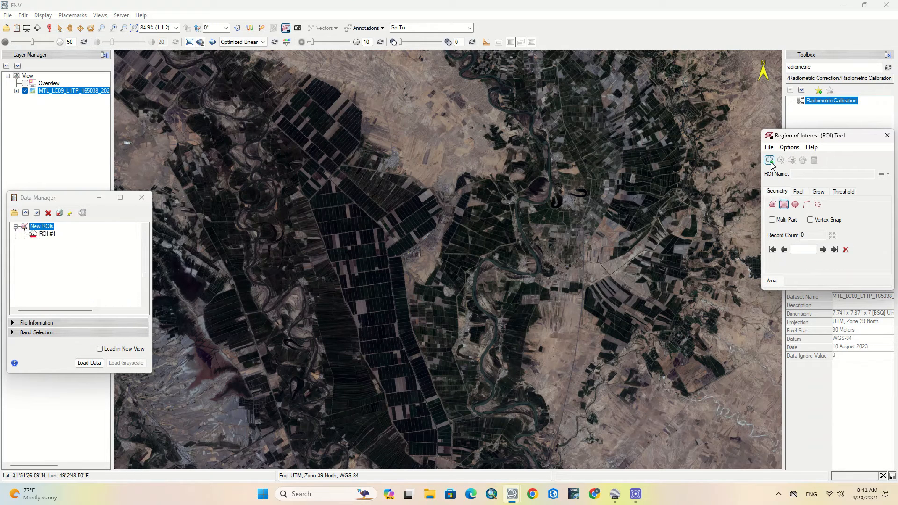
click(769, 160)
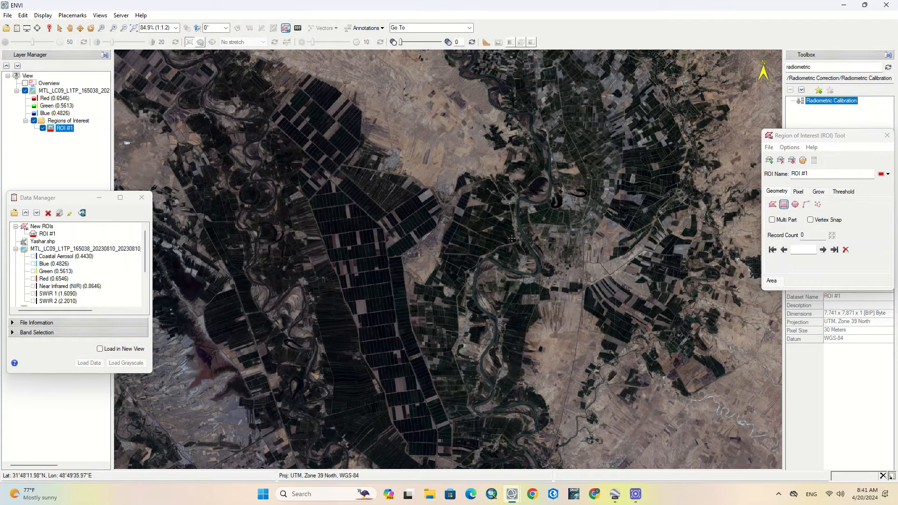
drag(253, 88, 634, 394)
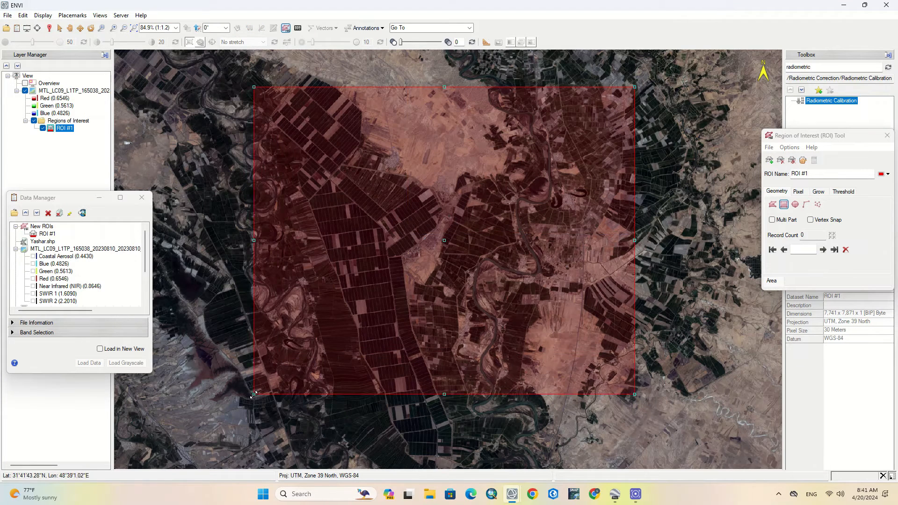
- Save ROI #1 to the Desktop as 1.xml so it is listed among the loaded data
click(768, 147)
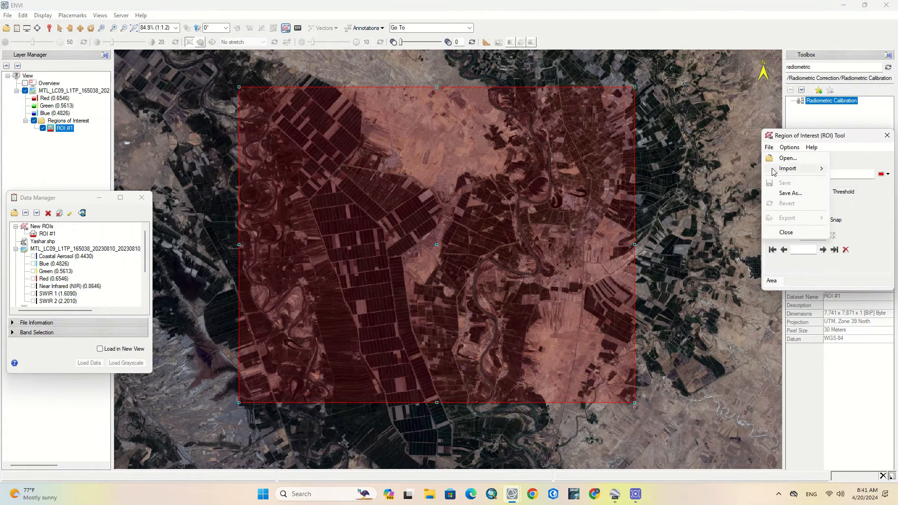
click(790, 193)
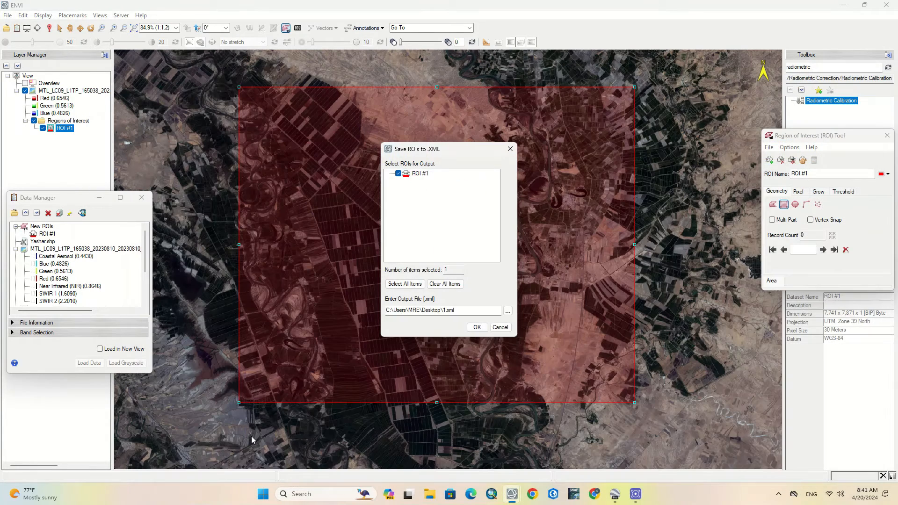
click(477, 327)
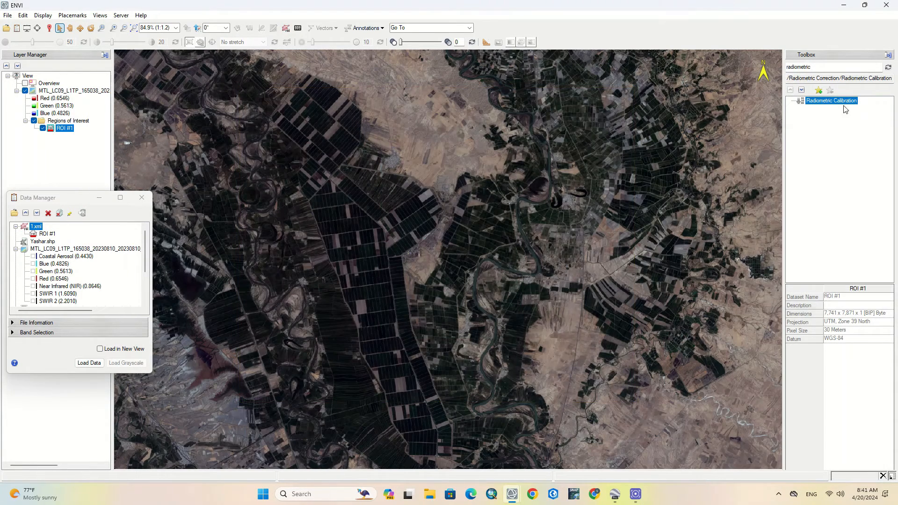
- Relaunch Radiometric Calibration on the multispectral scene and keep only 4 of its 7 bands
double_click(832, 101)
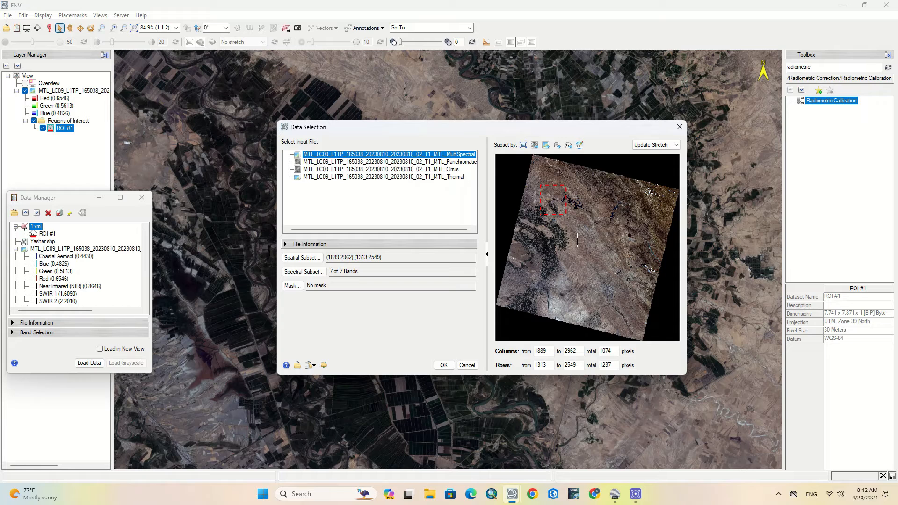
mouse_move(481, 263)
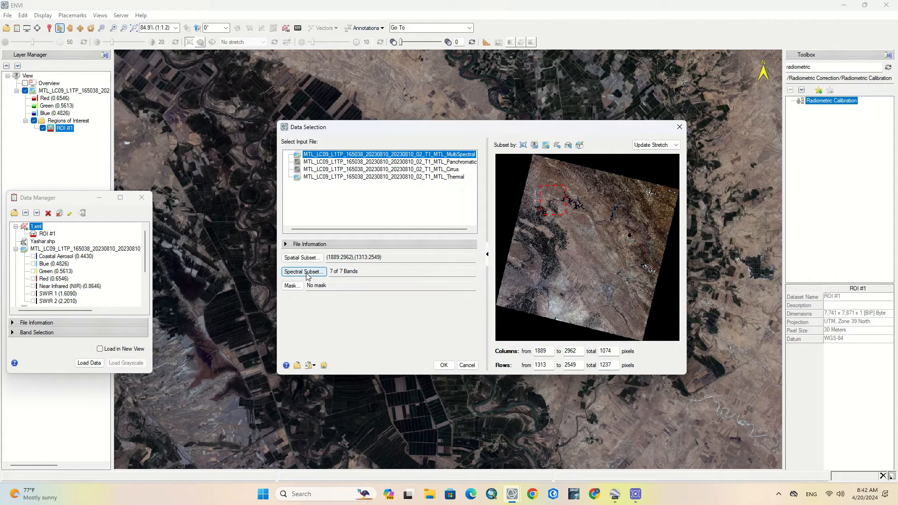
click(303, 271)
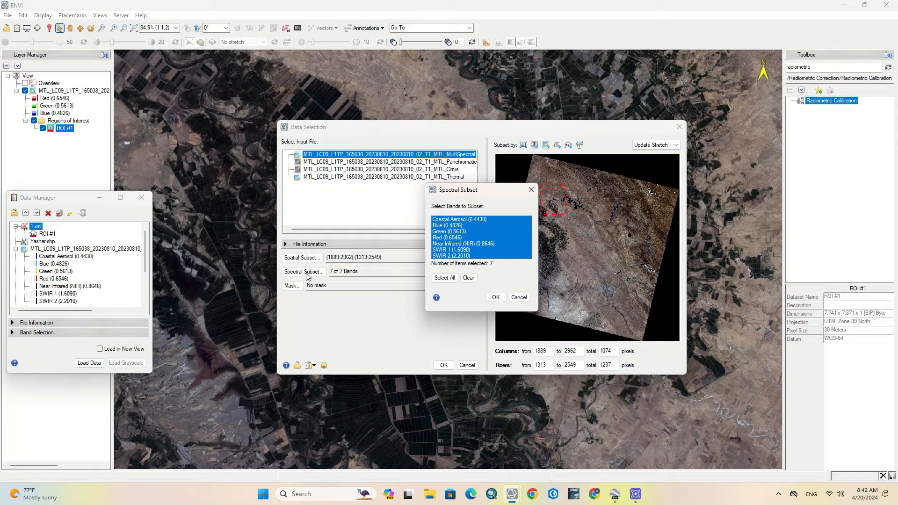
mouse_move(462, 229)
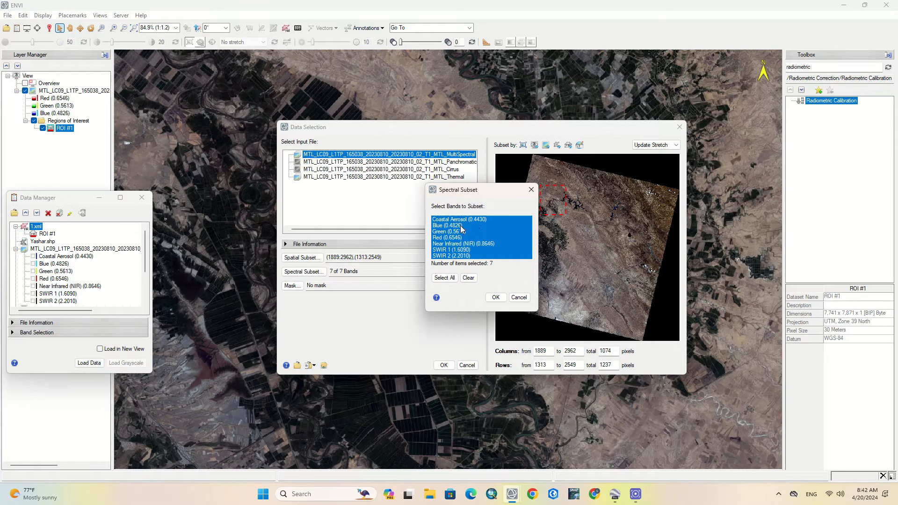
click(458, 219)
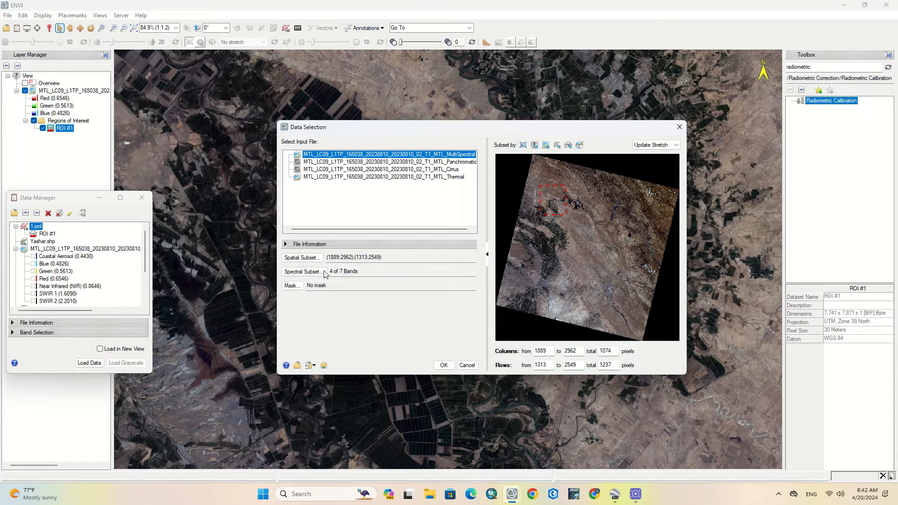
- Run Radiance calibration (BSQ, Float, 1.00) and write the cropped output as Clip.dat in Desktop\SHP
click(302, 271)
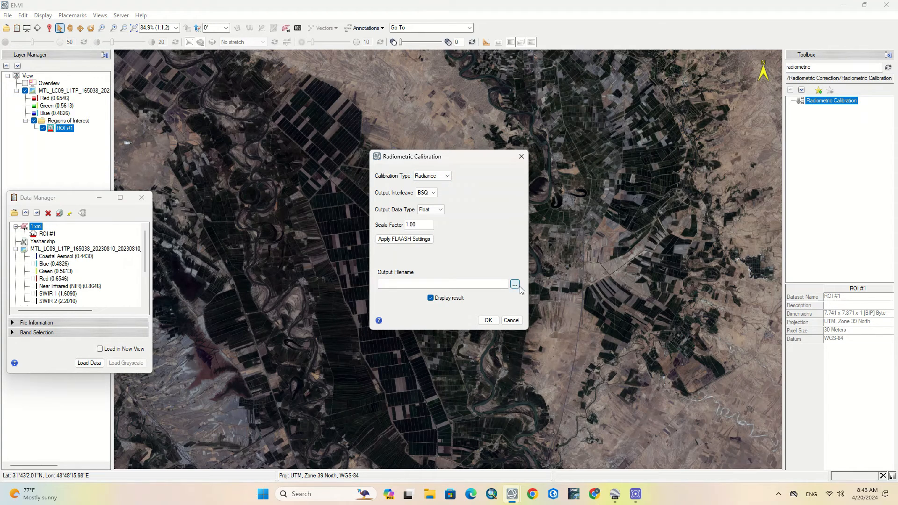
click(513, 285)
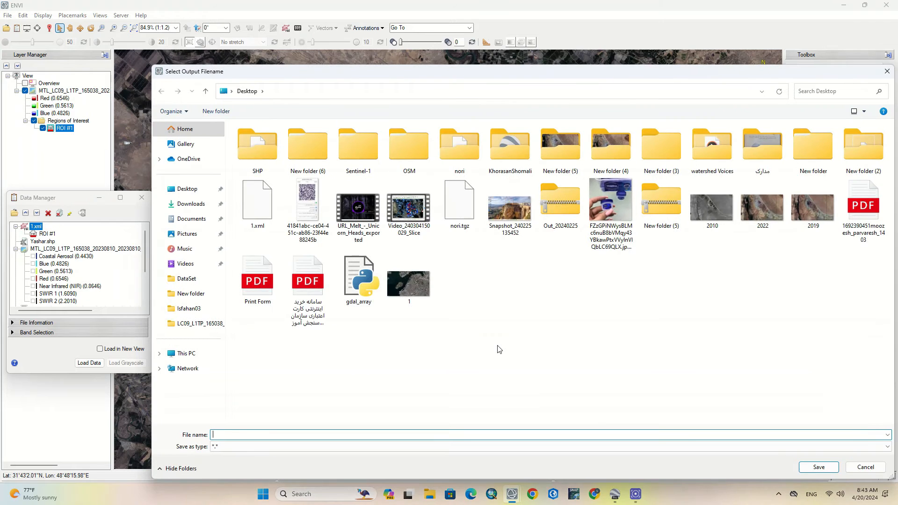
double_click(257, 145)
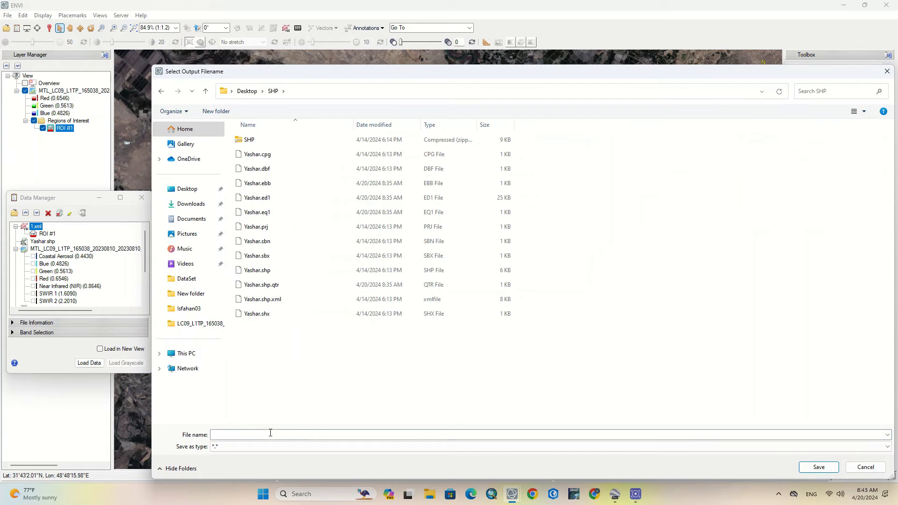
text(1.dat)
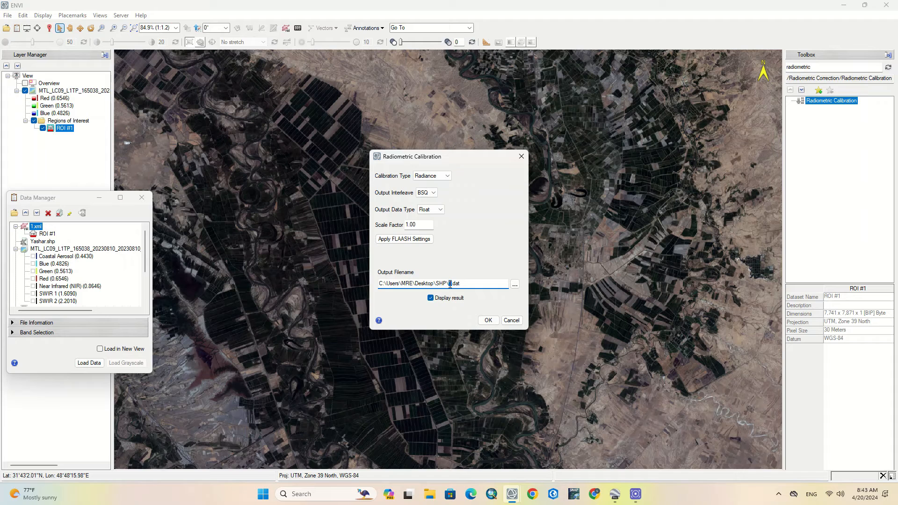
text(Clip)
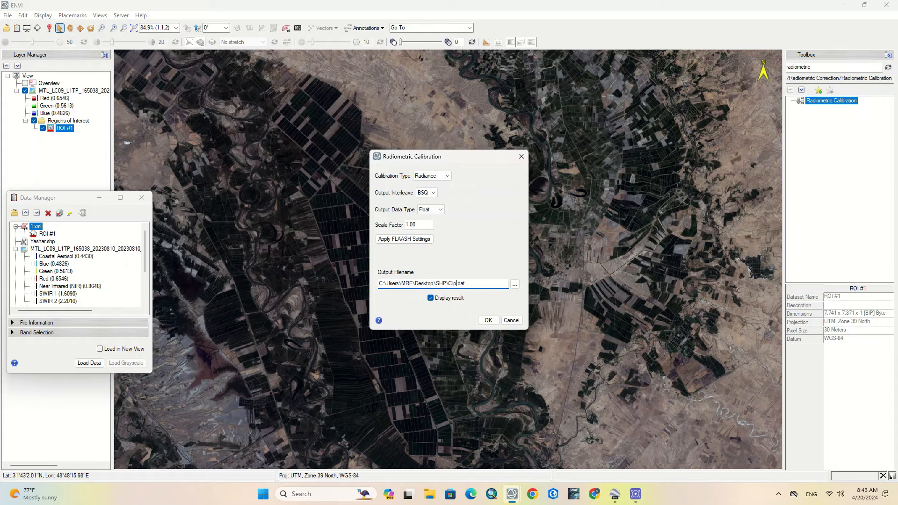
click(487, 320)
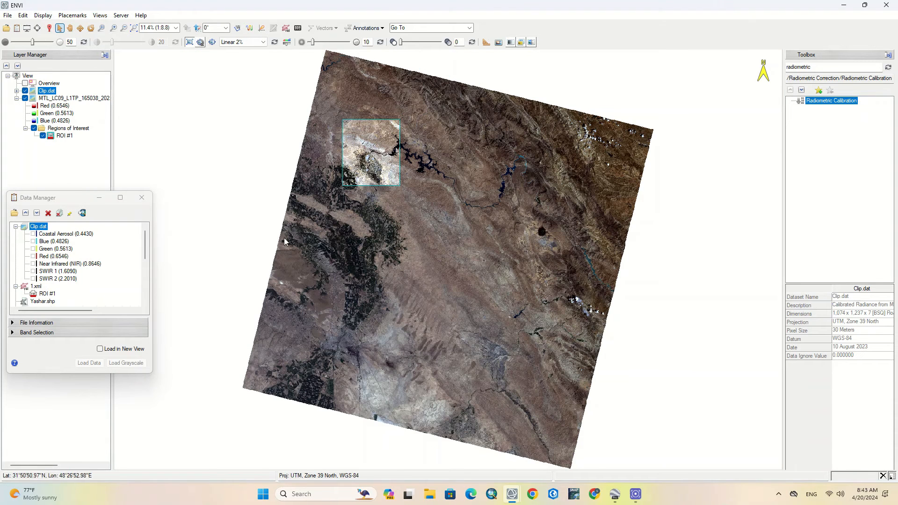
- Bring up the Clip.dat layer's actions to start calibrating the panchromatic scene on the same ROI
click(24, 98)
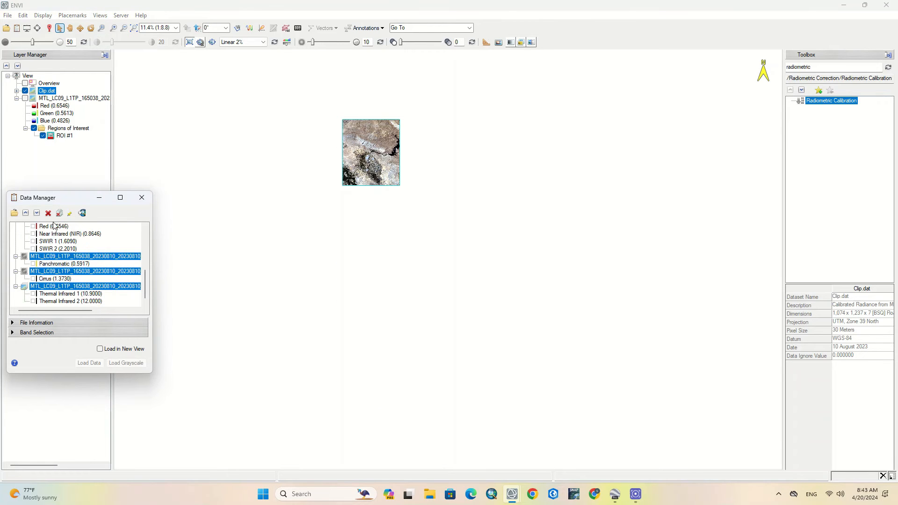
right_click(47, 91)
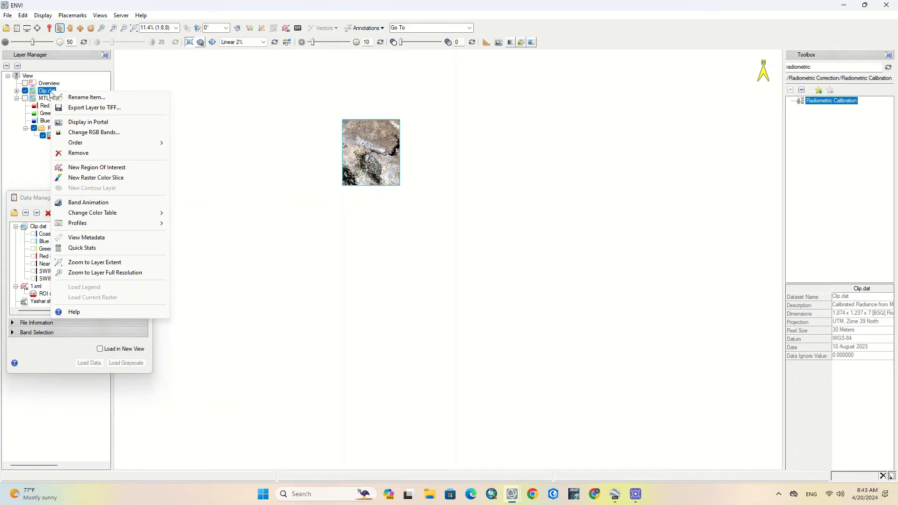
mouse_move(94, 108)
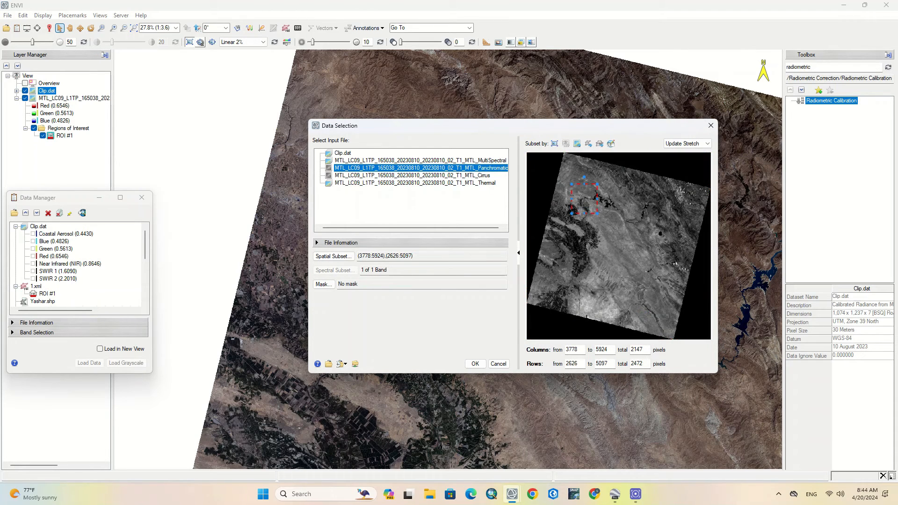
- Run radiance calibration on the panchromatic subset, saving it as clip2.dat in Desktop\SHP
click(474, 364)
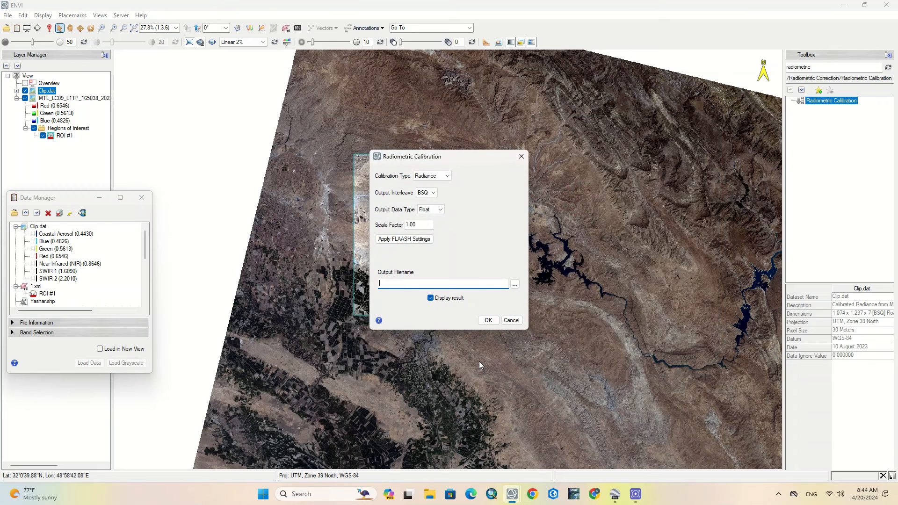
click(513, 284)
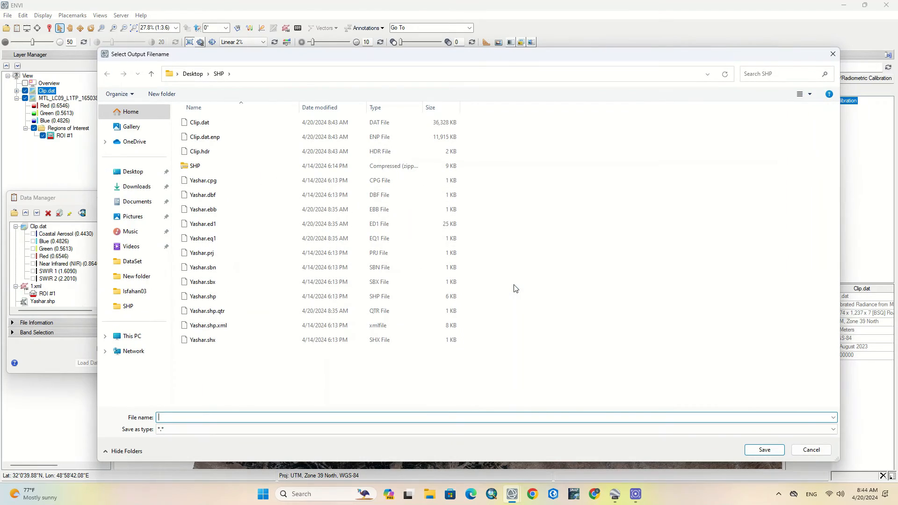
text(clip2.dat)
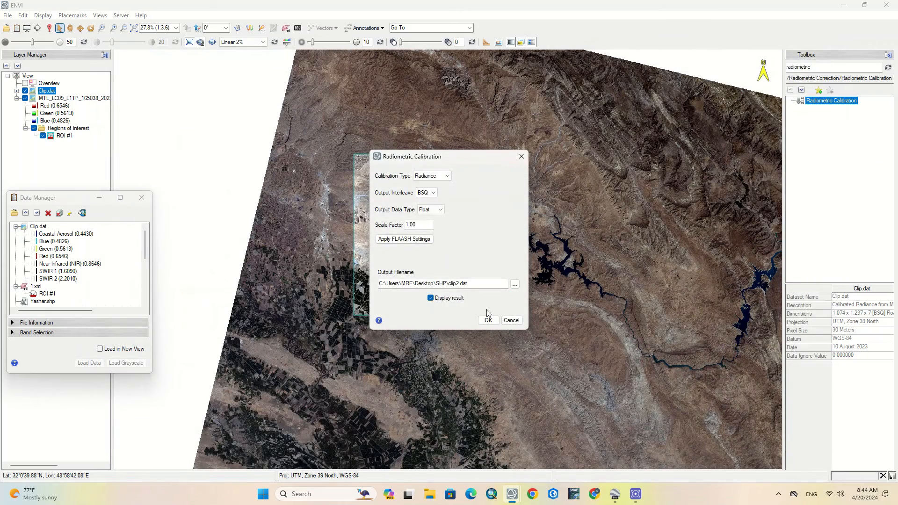
click(487, 320)
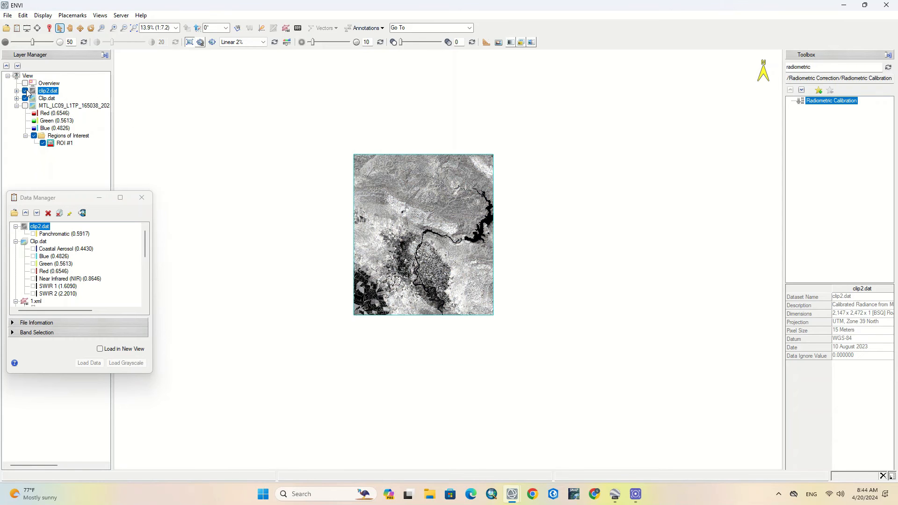
mouse_move(414, 243)
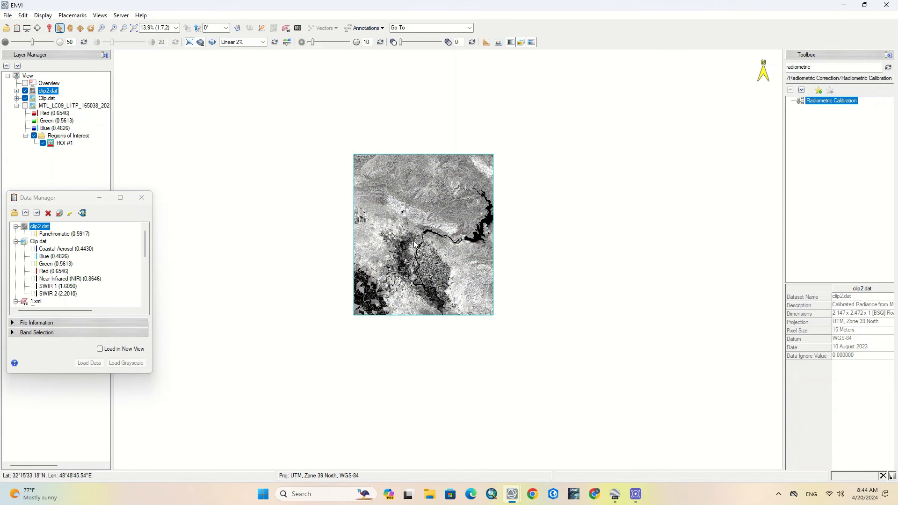